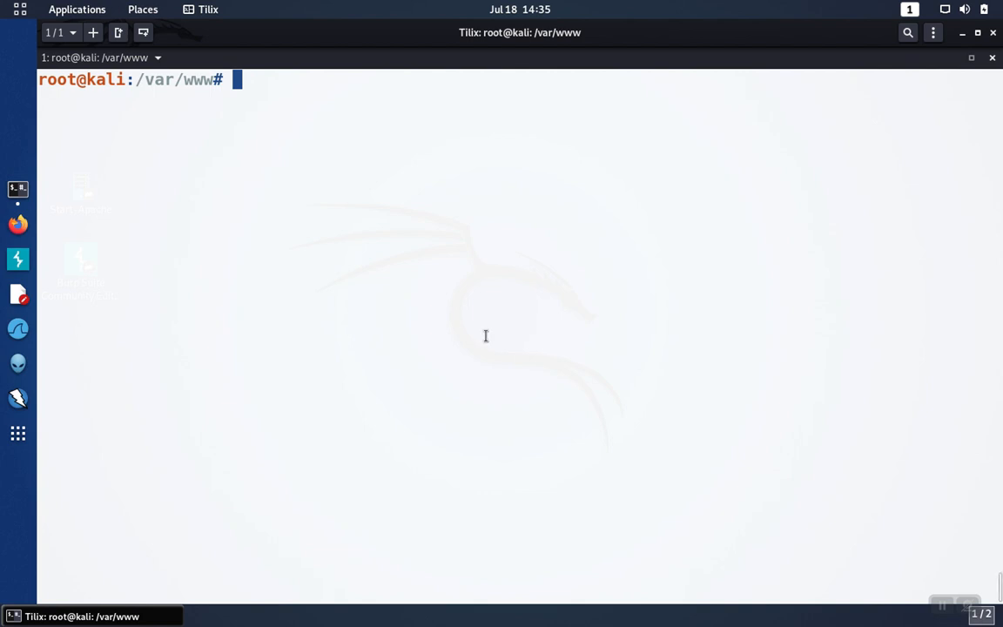
- List /var/www, copy the mutillidae folder name, and type dependency-check.sh --scan mutillidae/
text(ls)
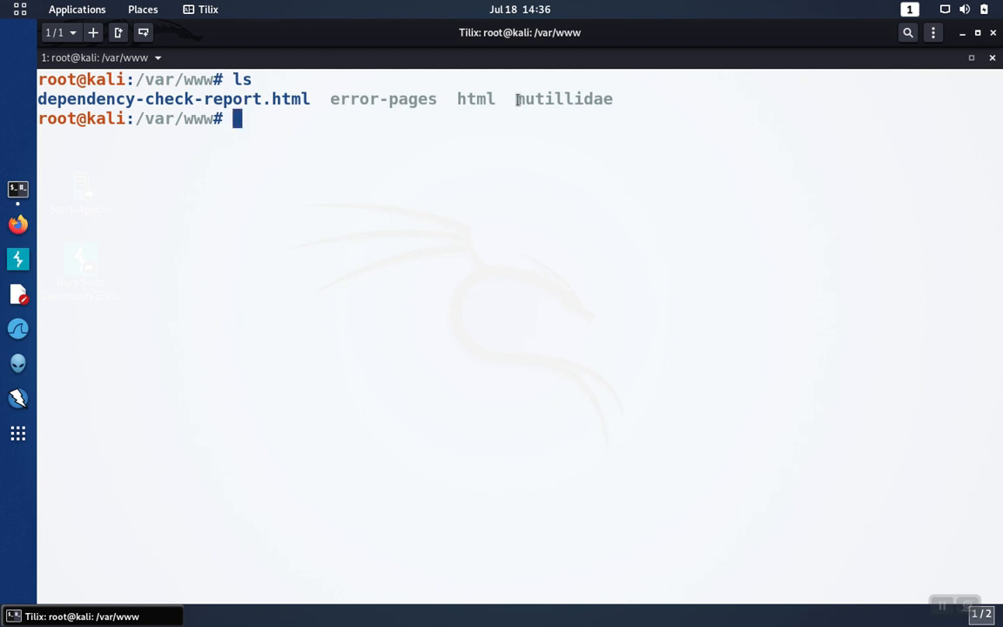
double_click(563, 98)
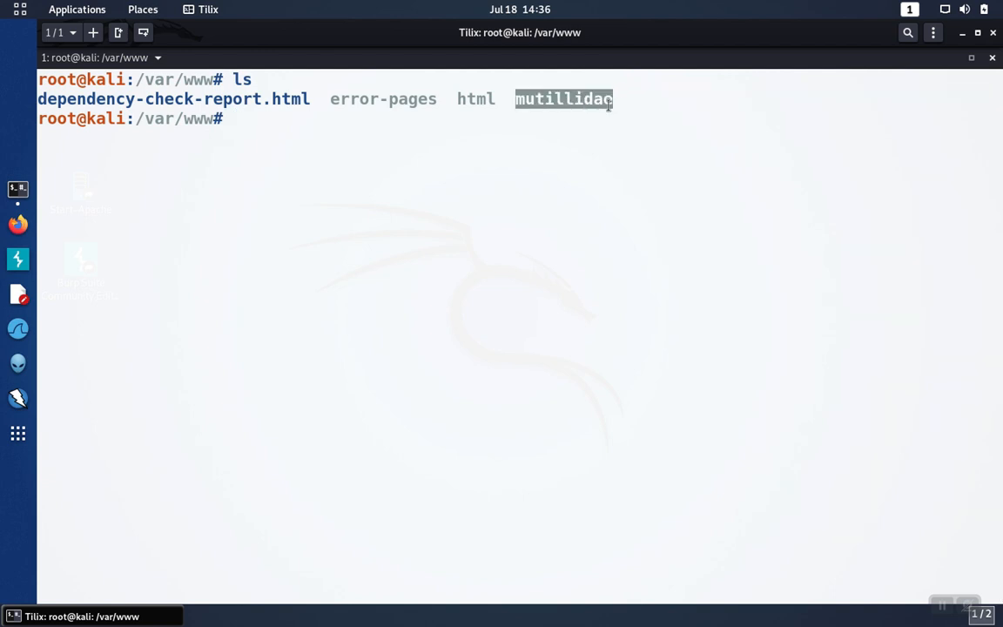
text(d)
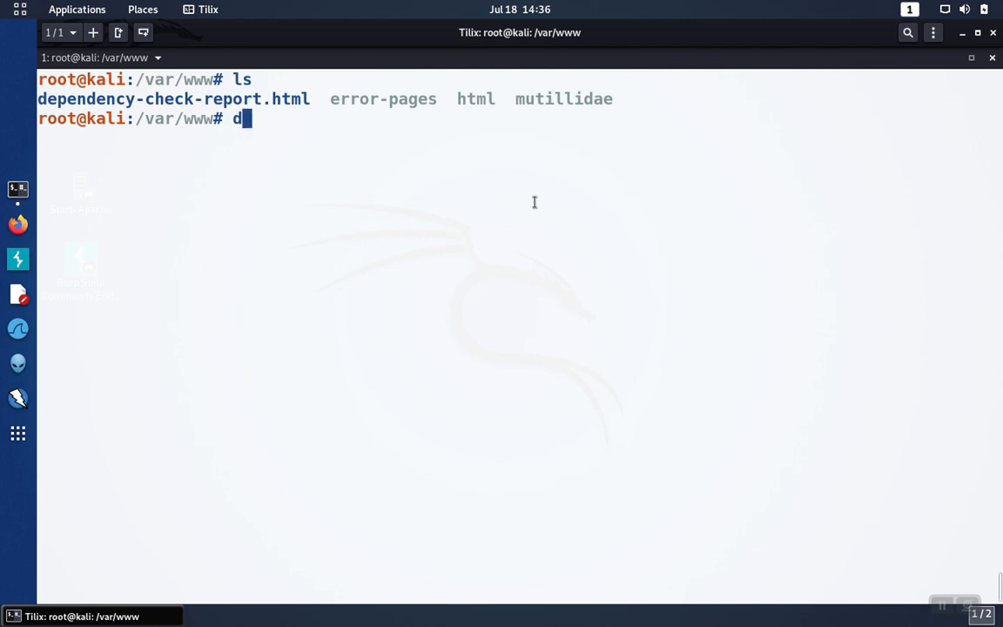
text(ependency-check.sh)
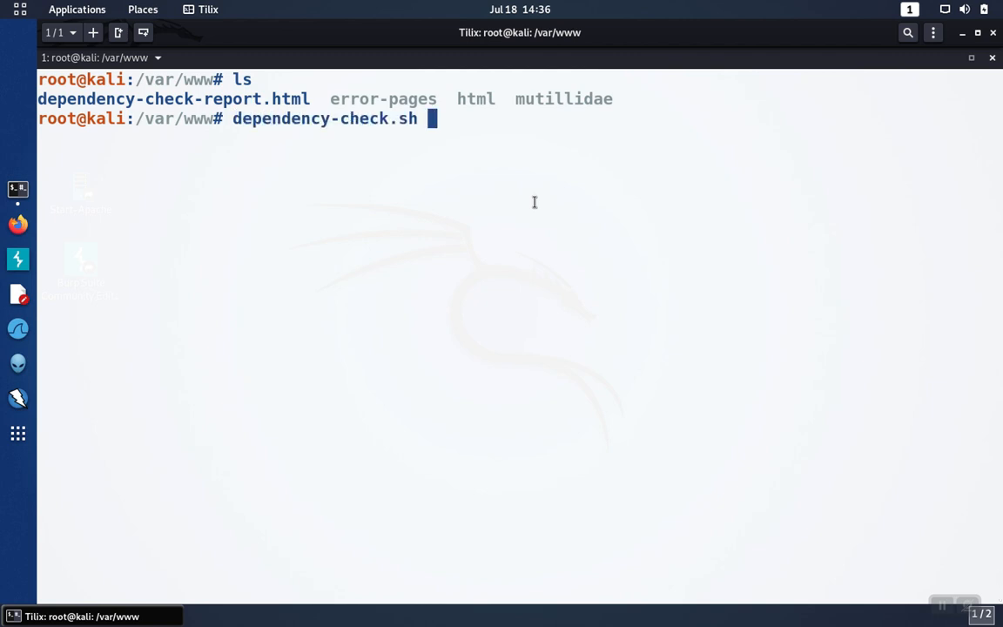
text(--scan)
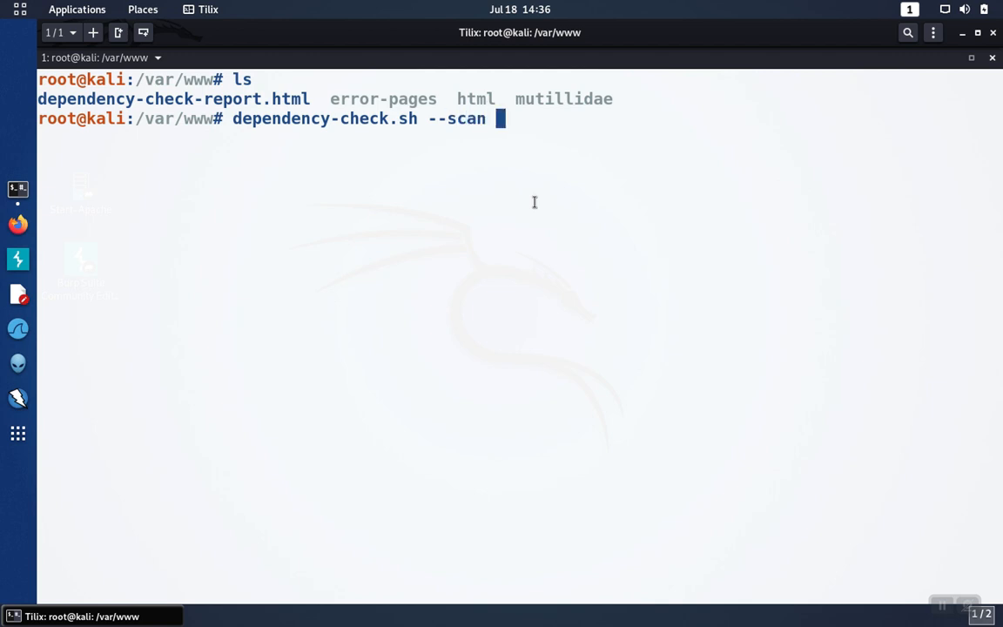
text(mutillidae/)
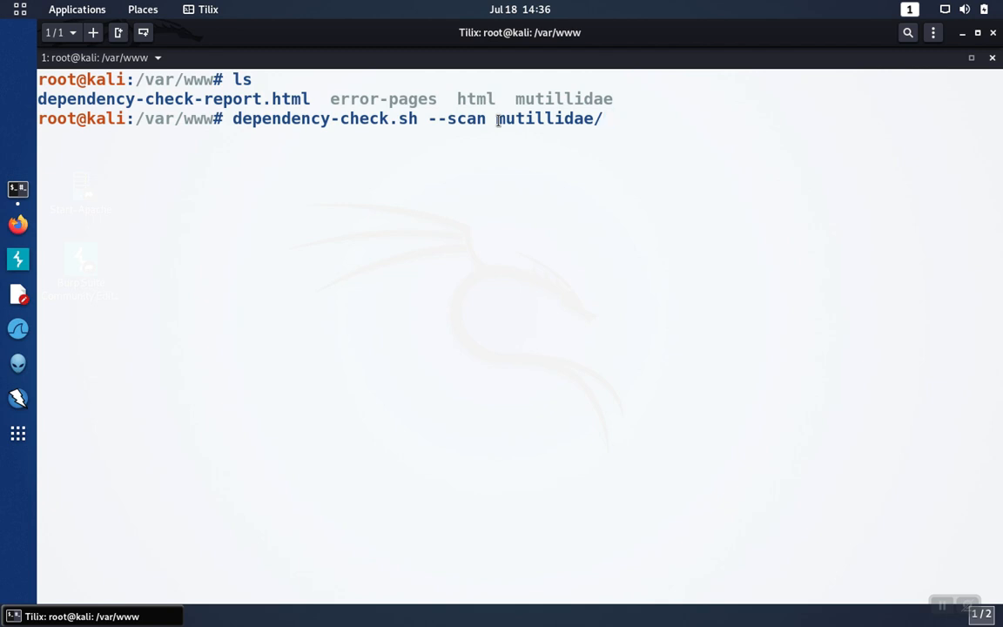
- Execute the mutillidae scan until 'Analysis Complete', then re-list to confirm dependency-check-report.html exists
key(Return)
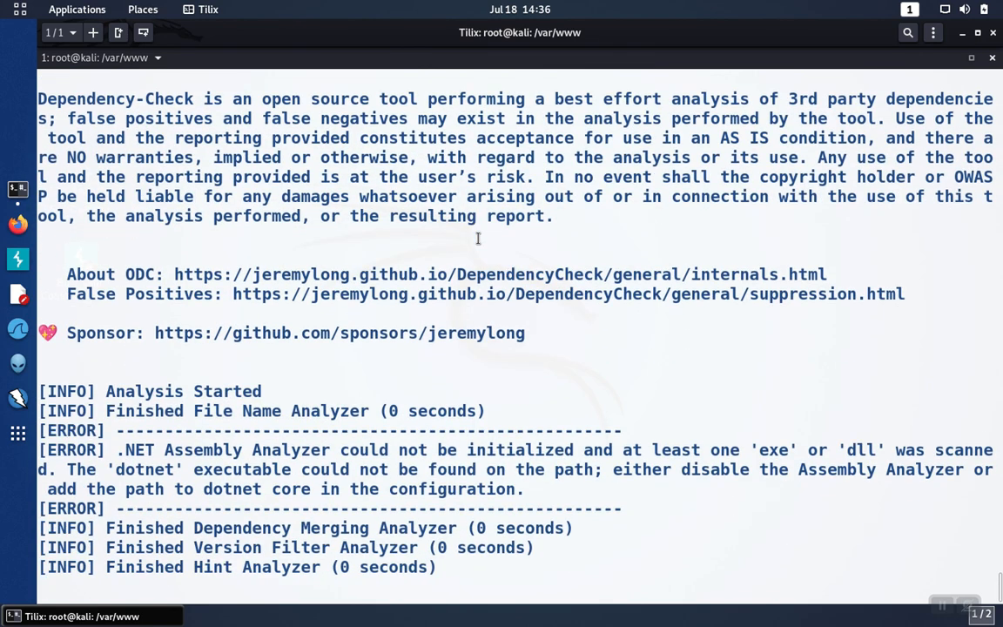
scroll(down, 3)
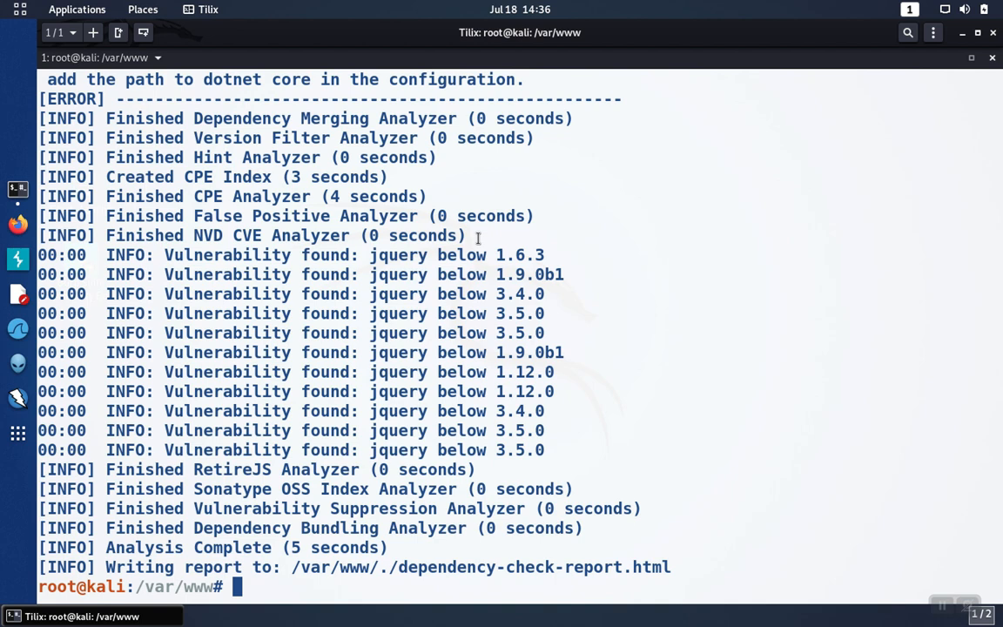
text(ls)
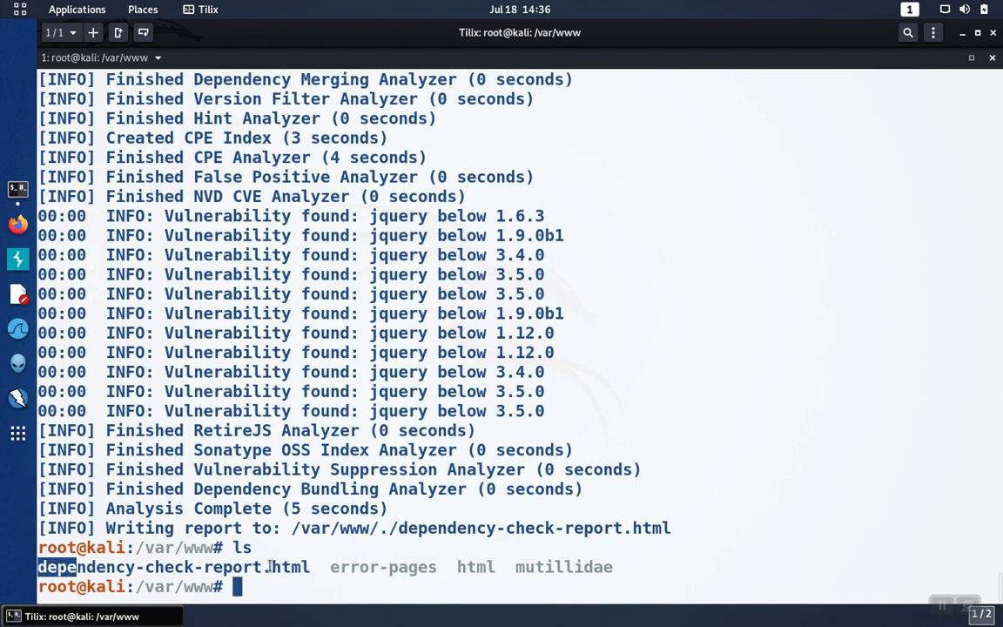
- Launch Firefox on dependency-check-report.html, showing 14 vulnerabilities across 3 dependencies
double_click(157, 567)
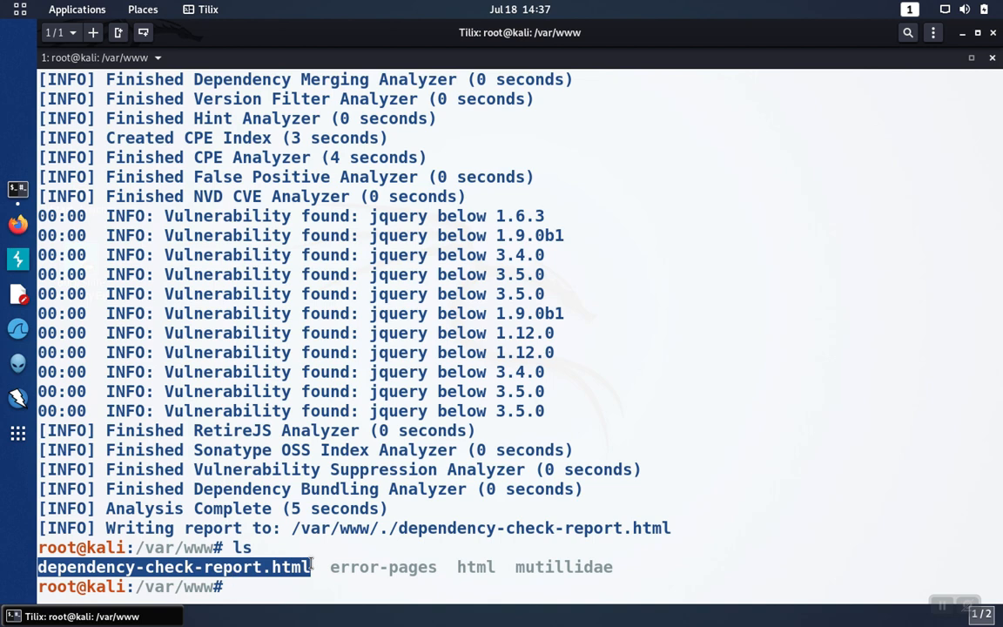
text(firefox dependency-check-report.html)
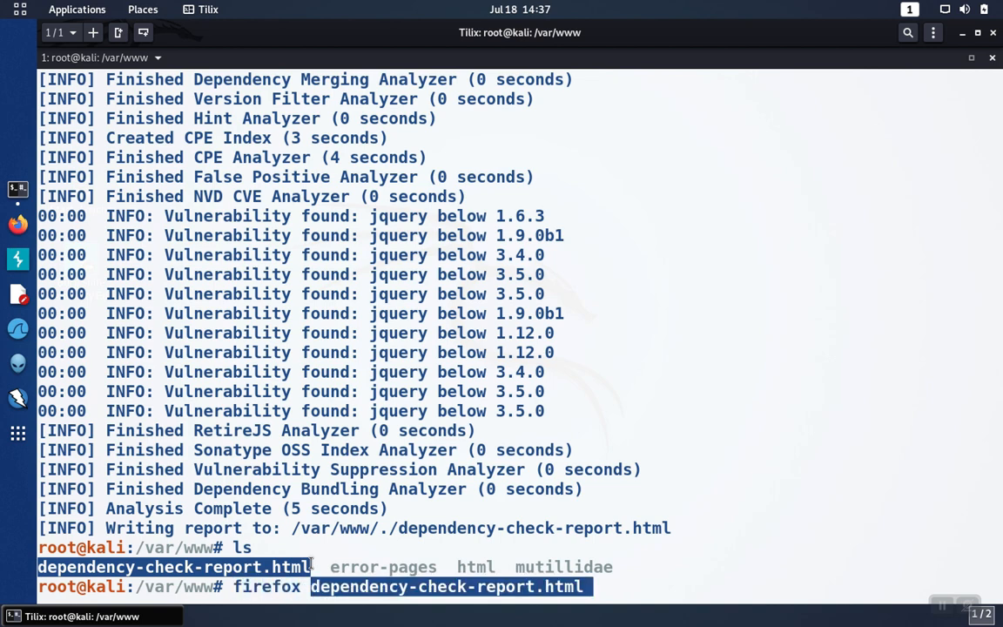
key(Return)
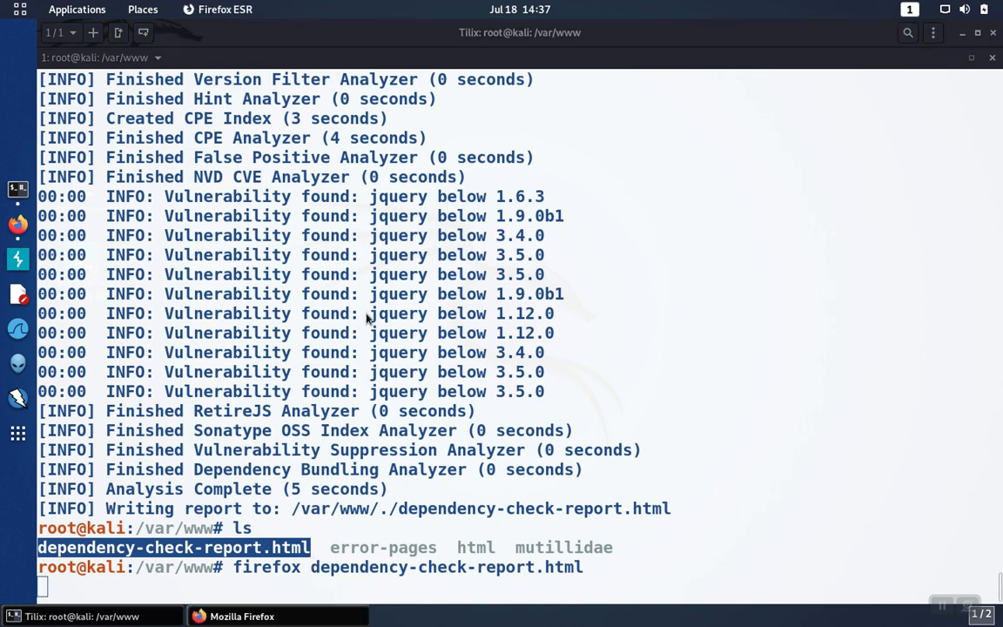
key(Return)
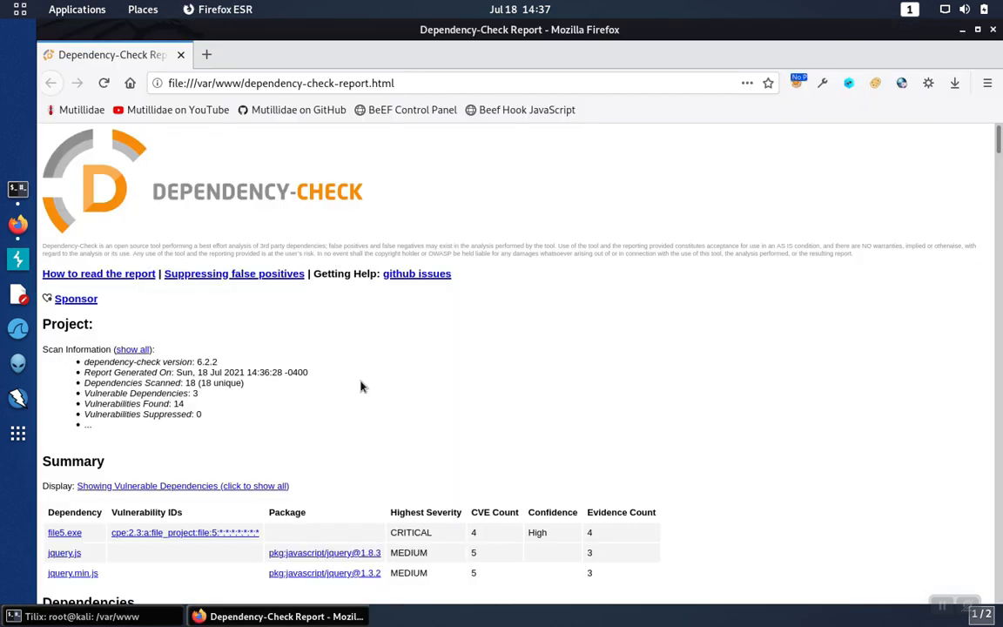
scroll(down, 3)
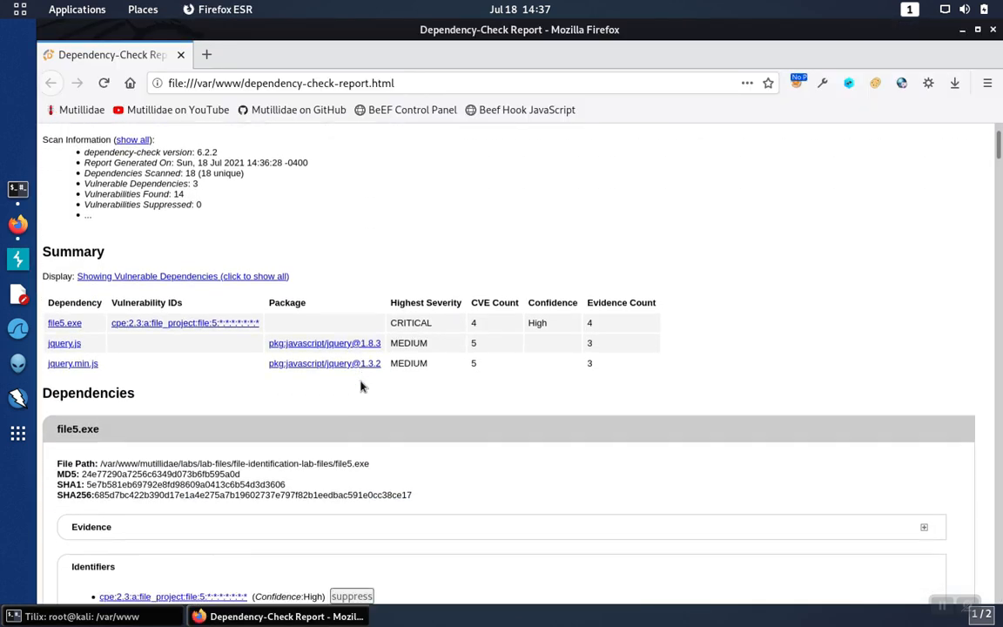
scroll(down, 3)
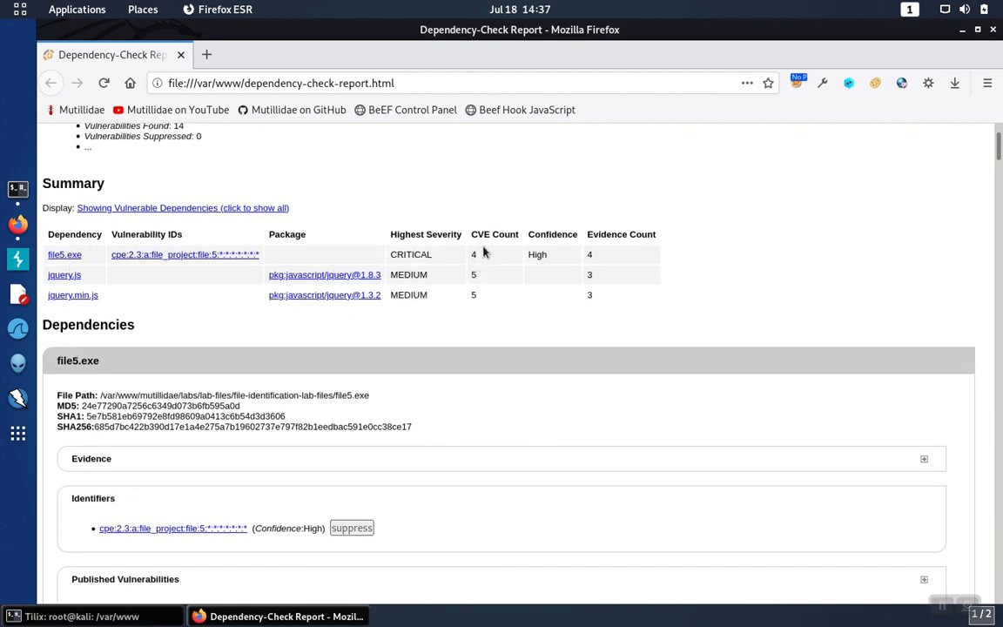
mouse_move(423, 298)
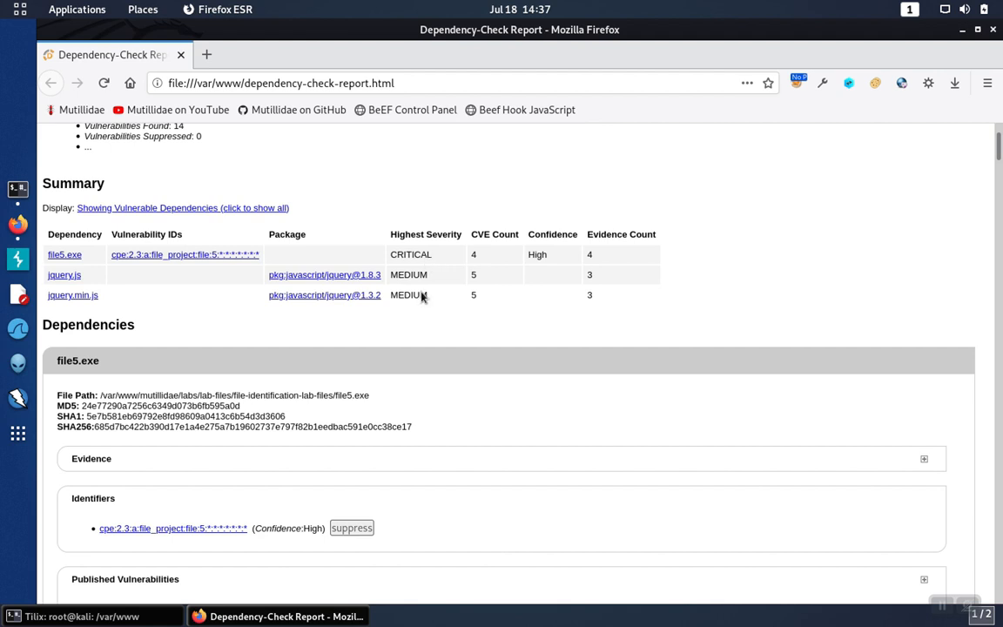
mouse_move(423, 293)
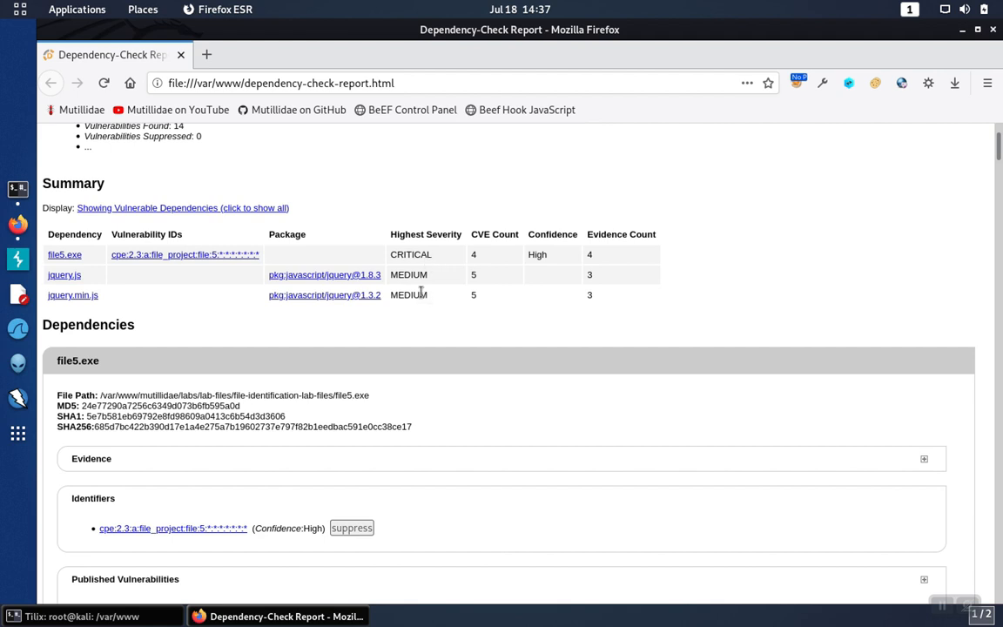
scroll(down, 3)
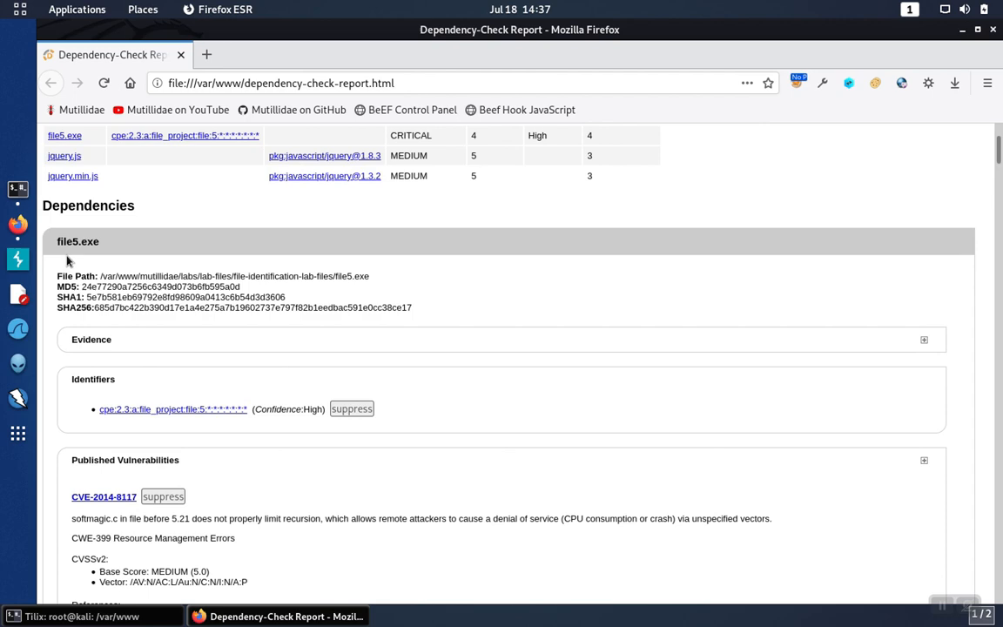
mouse_move(70, 246)
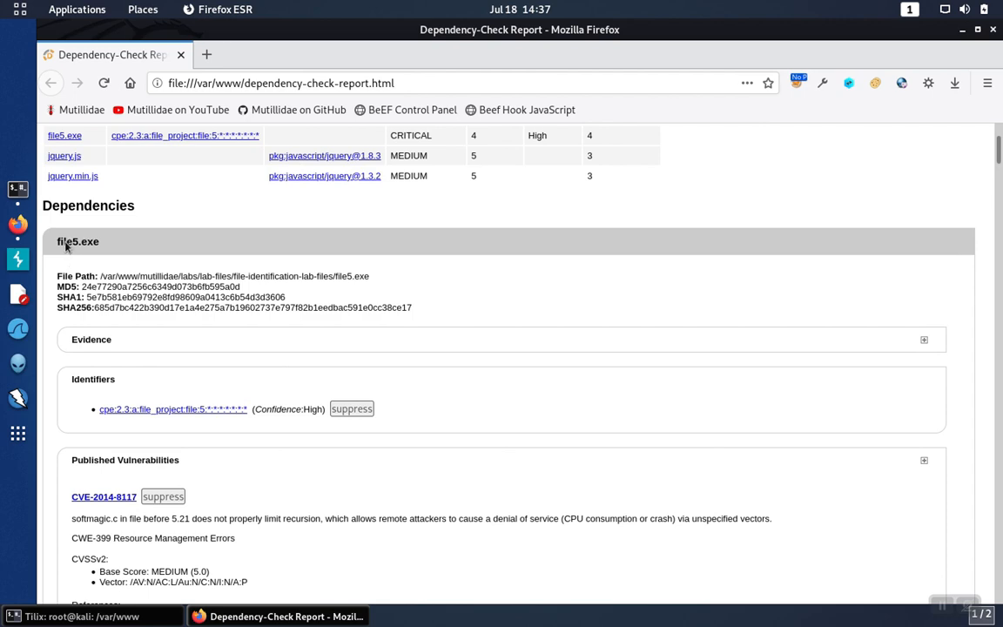
scroll(down, 3)
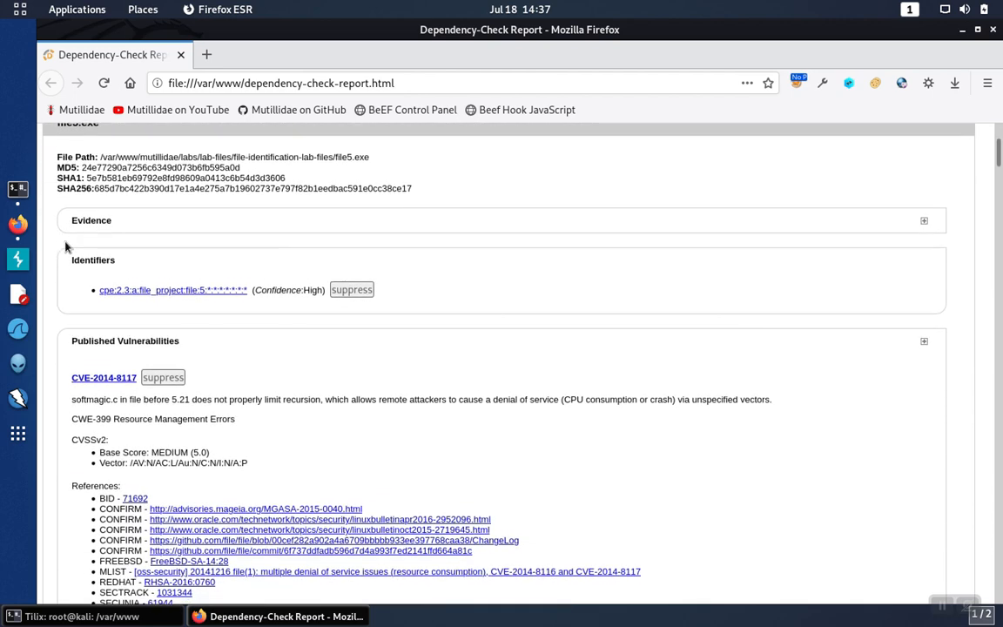
scroll(down, 3)
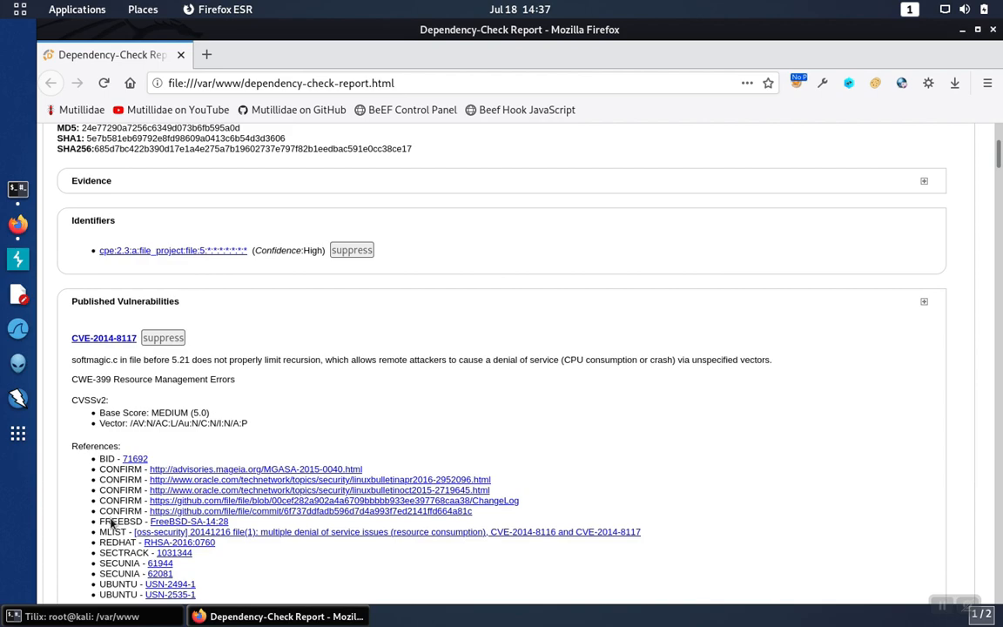
scroll(down, 3)
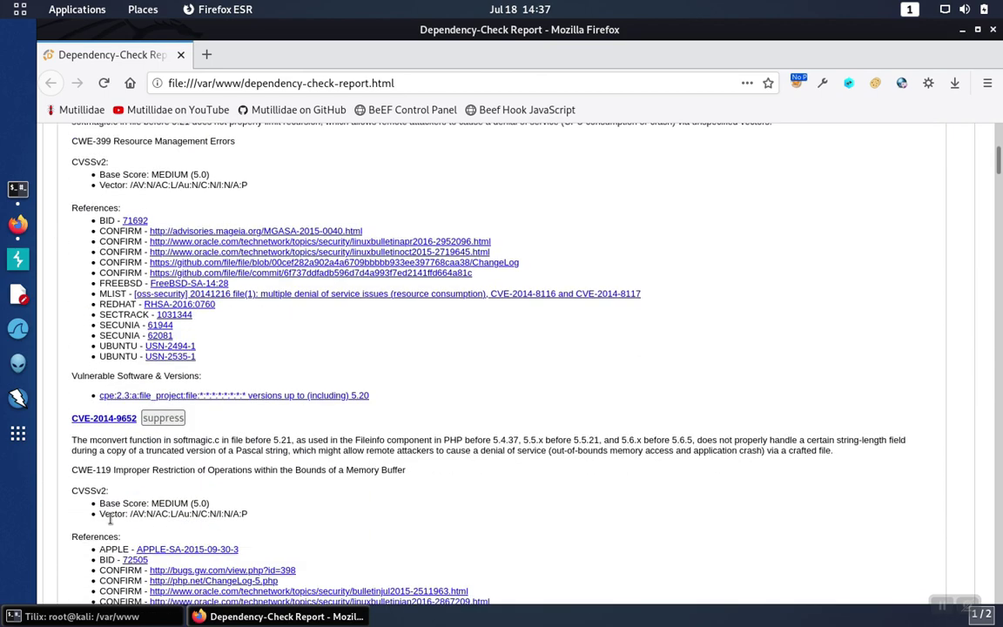
scroll(down, 3)
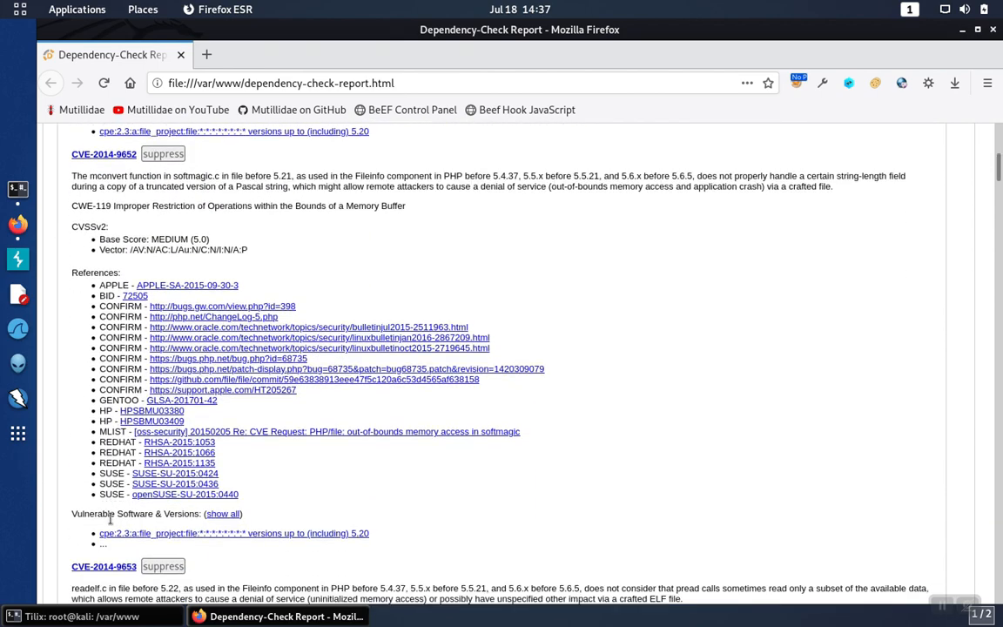
scroll(down, 3)
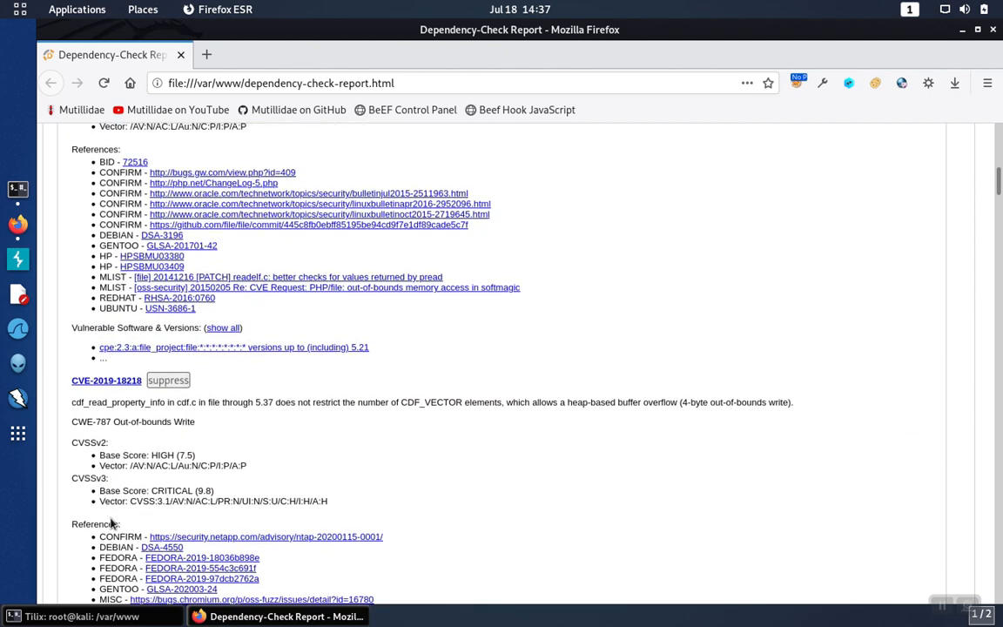
scroll(down, 3)
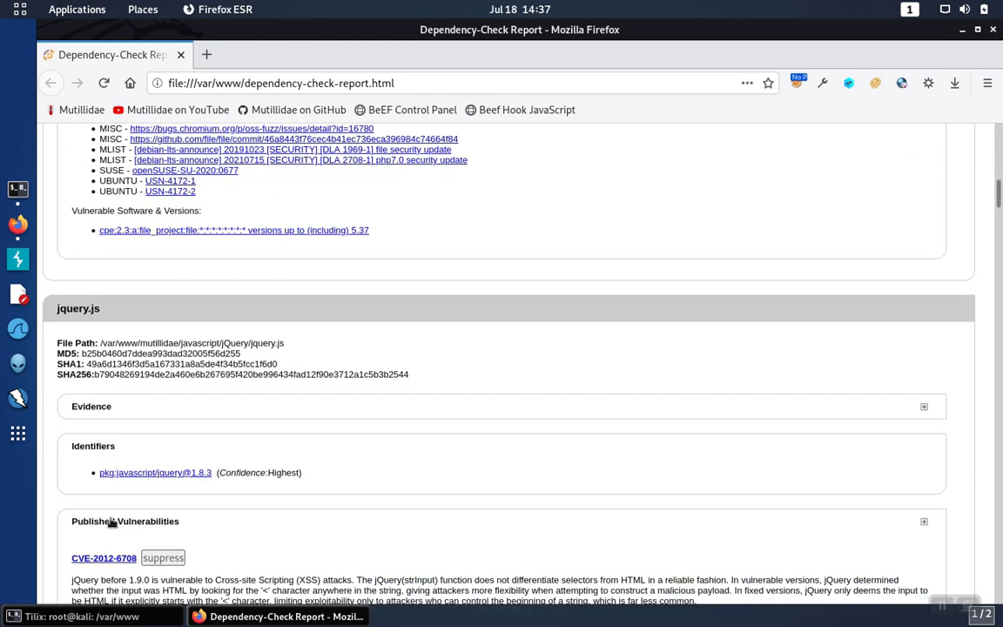
scroll(down, 3)
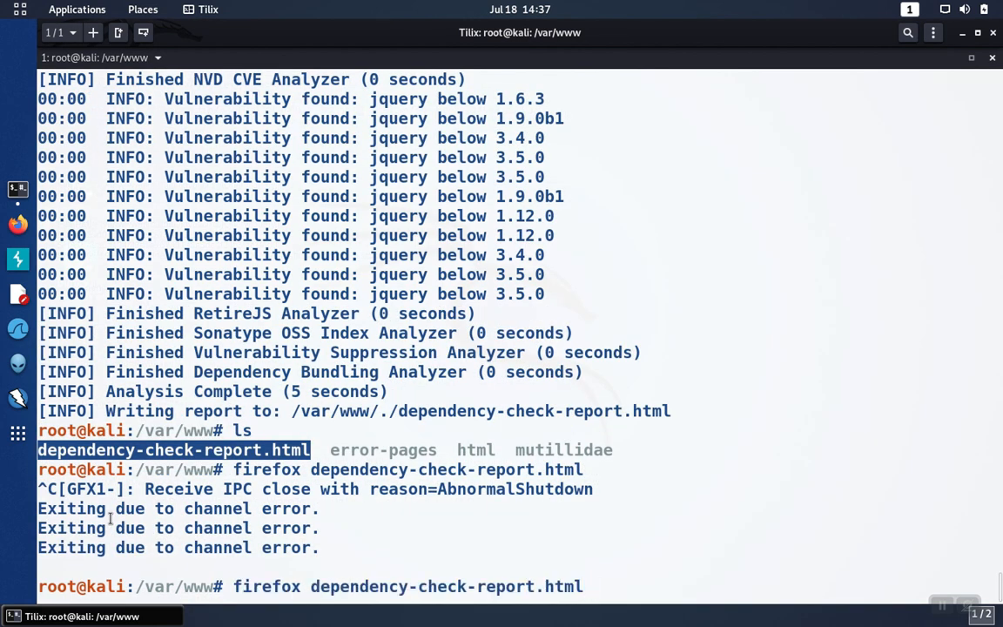
- Run dependency-check.sh --help and highlight the -f, --format option (HTML, XML, CSV, JSON, JUNIT, SARIF, ALL)
text(dependency-check.sh --scan mutillidae)
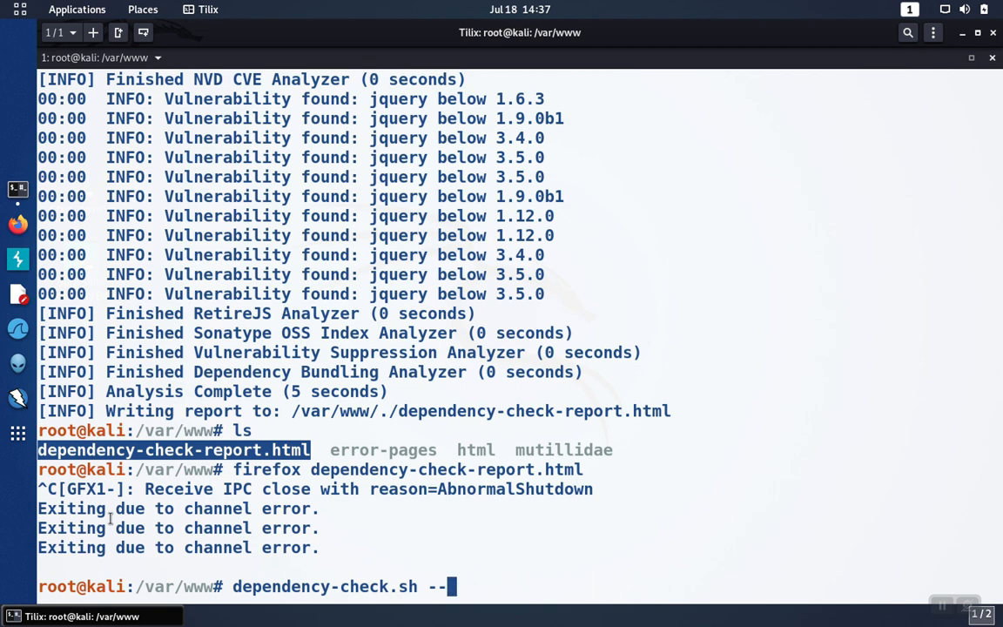
text(help)
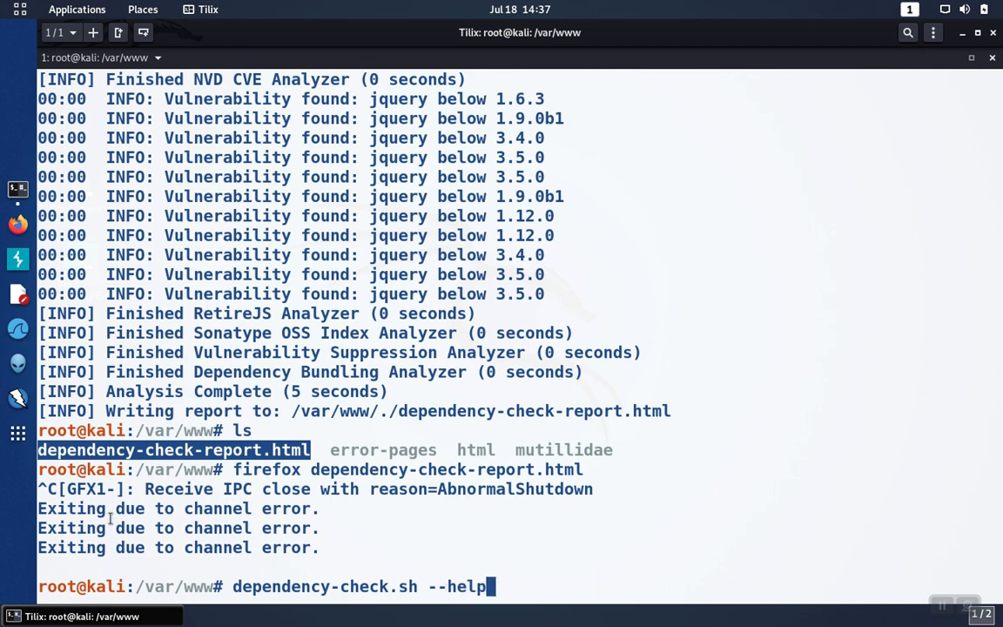
key(Return)
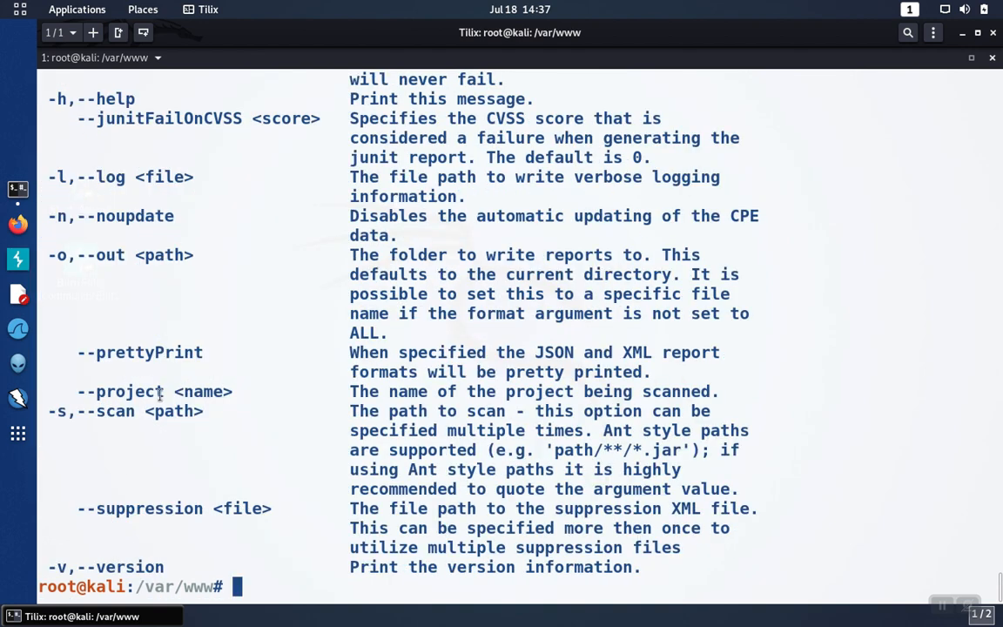
scroll(up, 3)
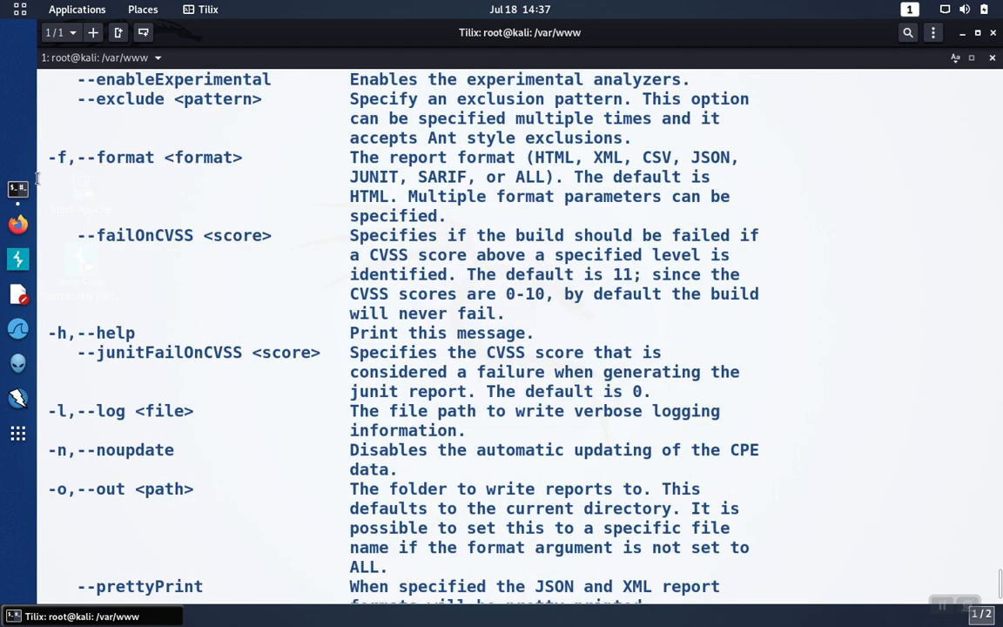
drag(48, 156, 462, 216)
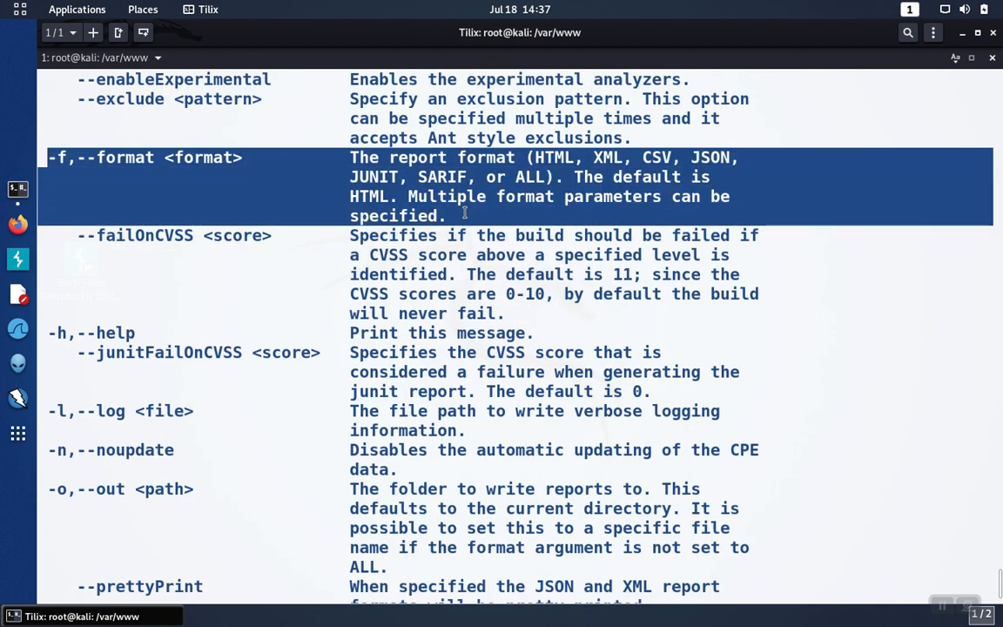